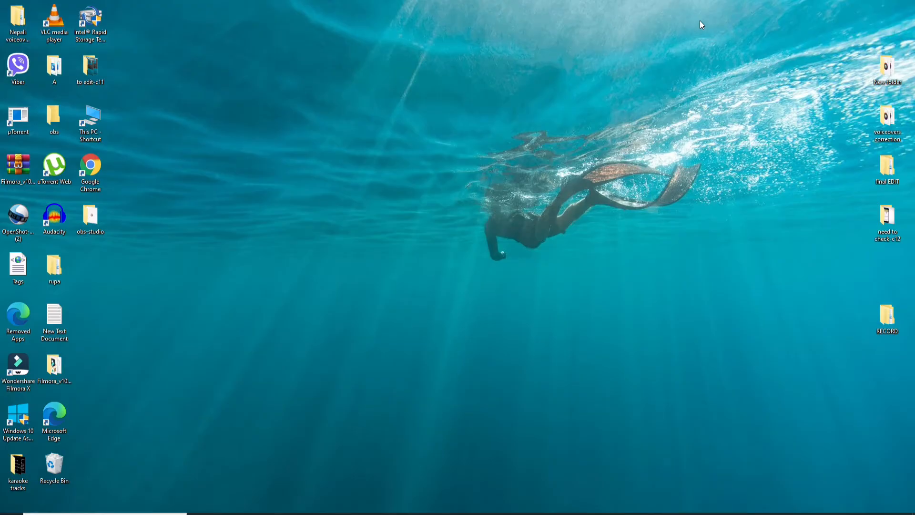
mouse_move(558, 324)
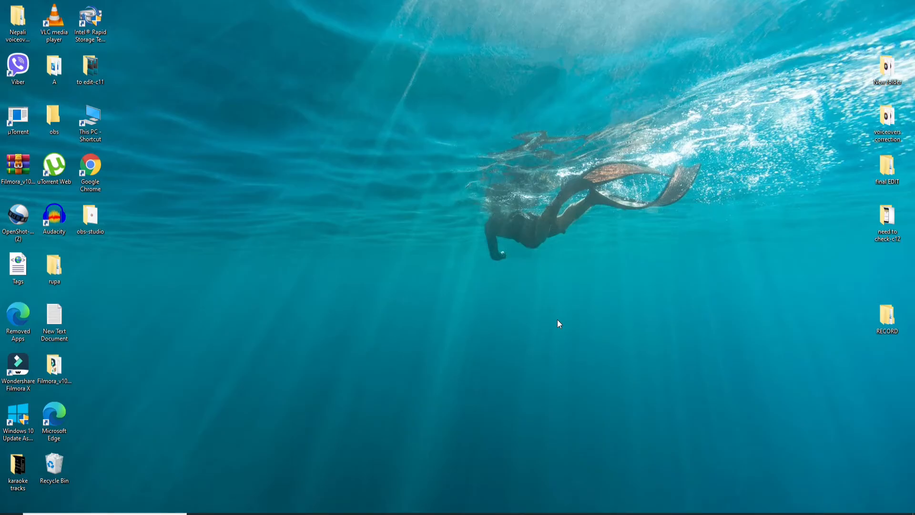
mouse_move(532, 326)
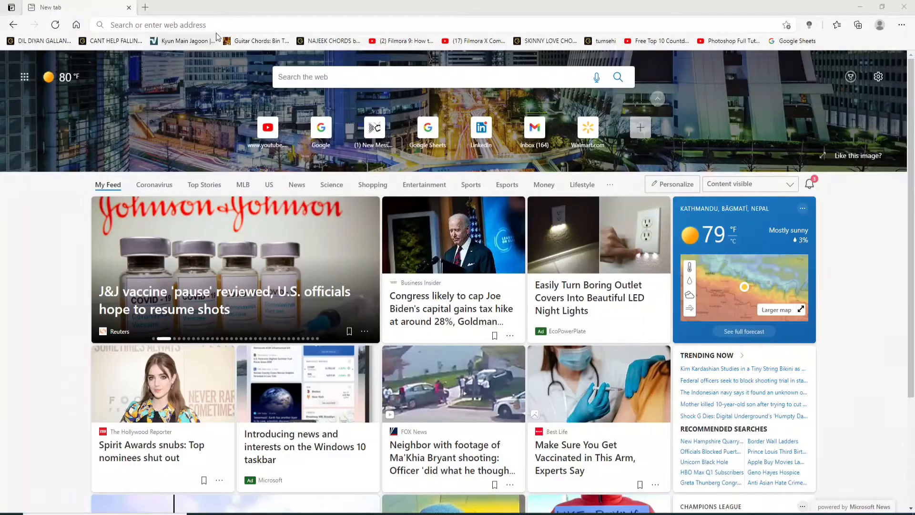
Step: Search Bing for 'paycom download for windows'
left_click(158, 24)
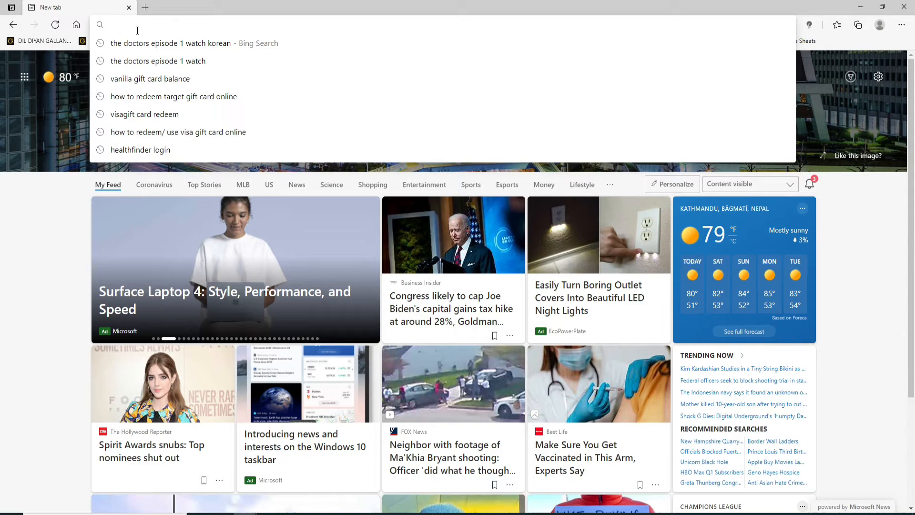
type("paycom.download for wind")
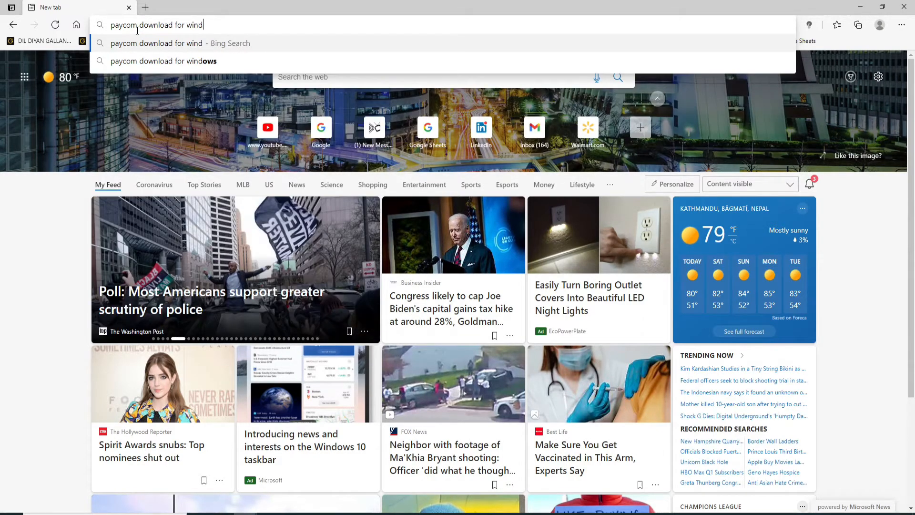
left_click(163, 61)
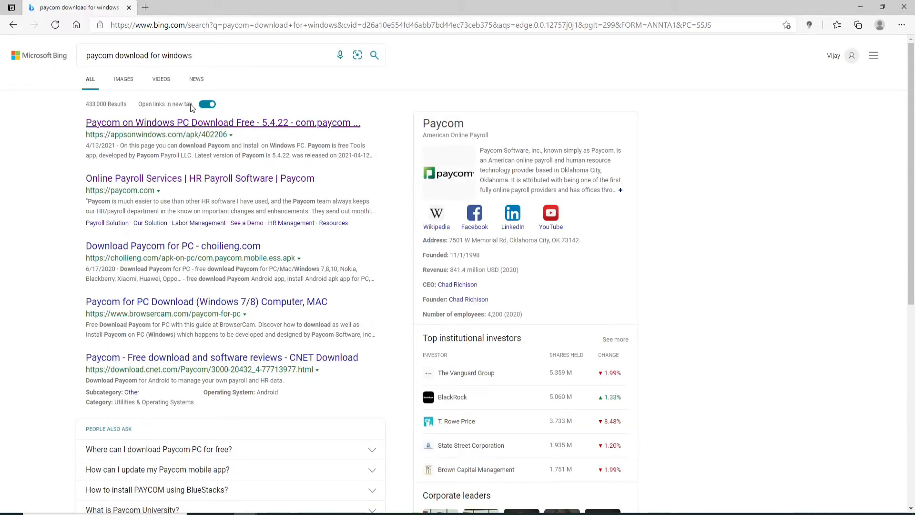
mouse_move(207, 126)
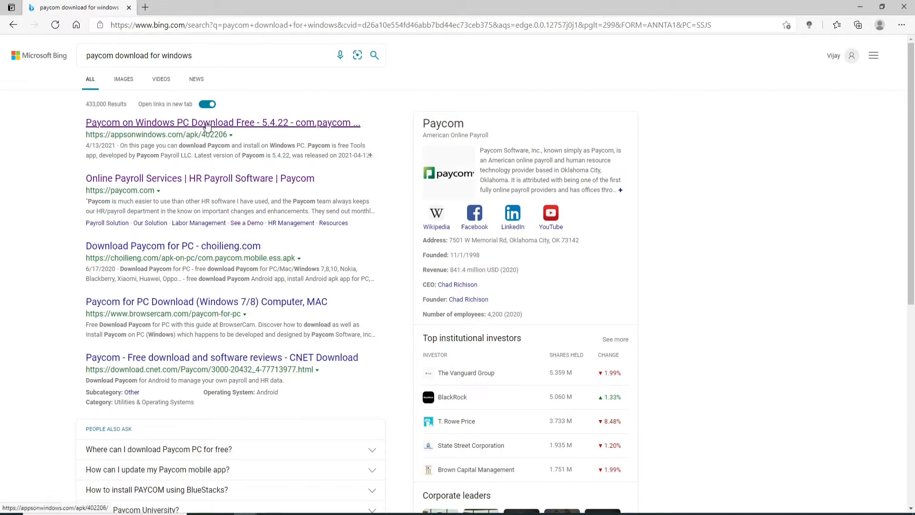
Step: From the Paycom on Windows PC guide, follow the bluestacks.com link to the BlueStacks website
left_click(222, 123)
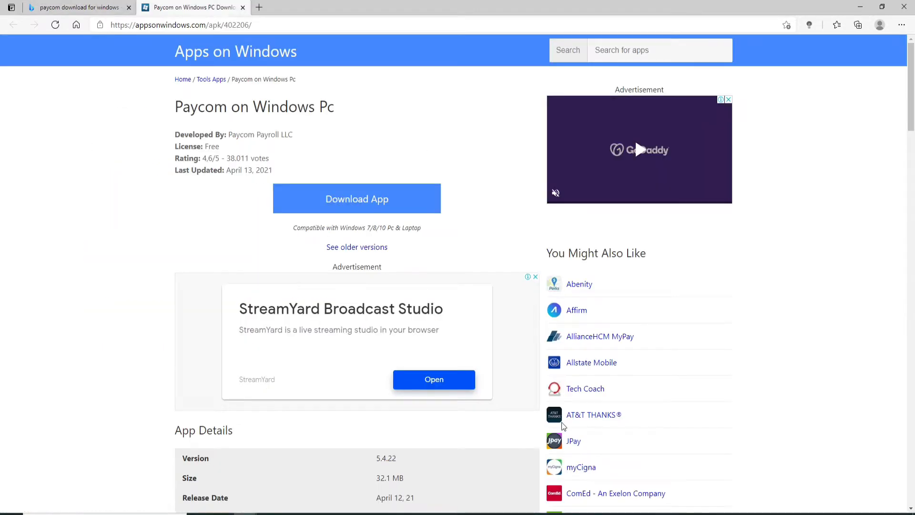
scroll("down", 3)
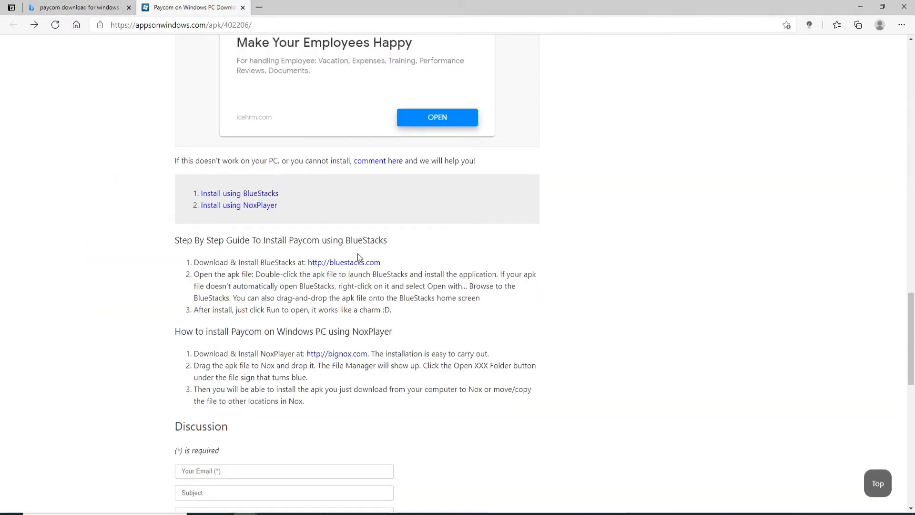
left_click(344, 262)
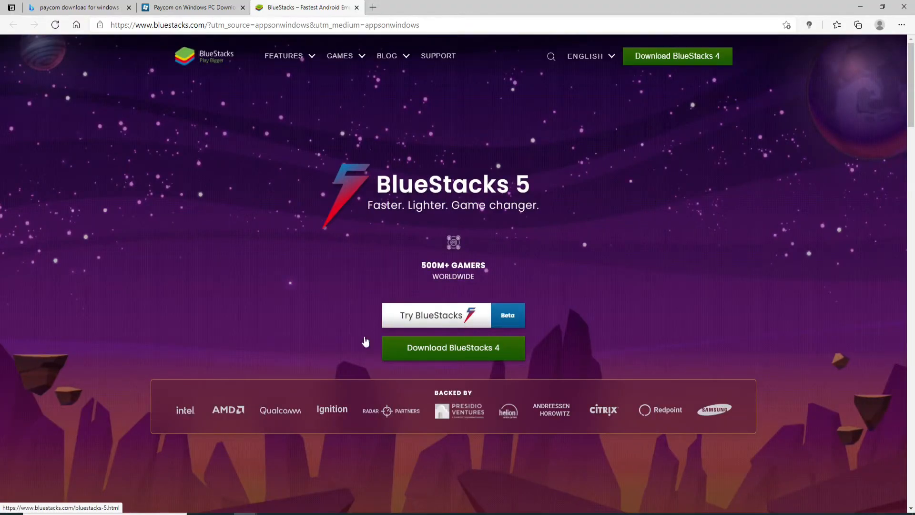
Step: Download the BlueStacks 4 installer and launch it from Edge's Downloads panel
left_click(677, 56)
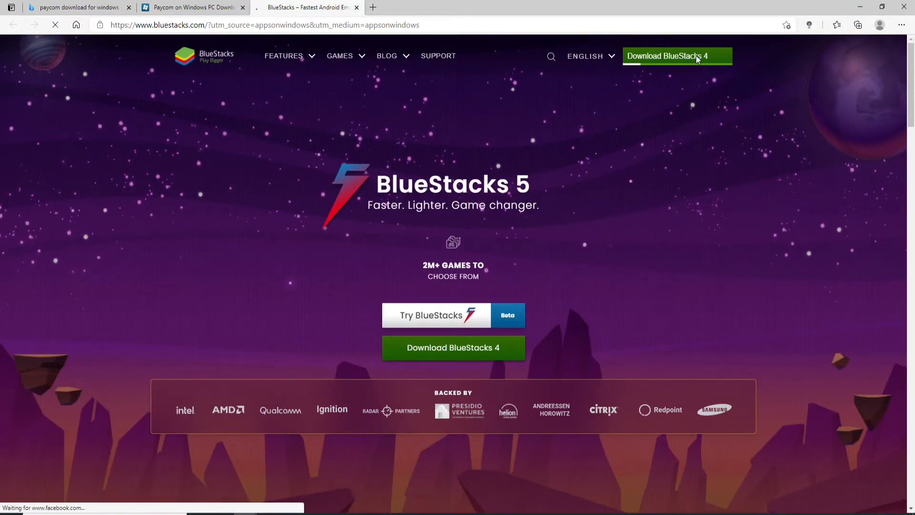
left_click(837, 25)
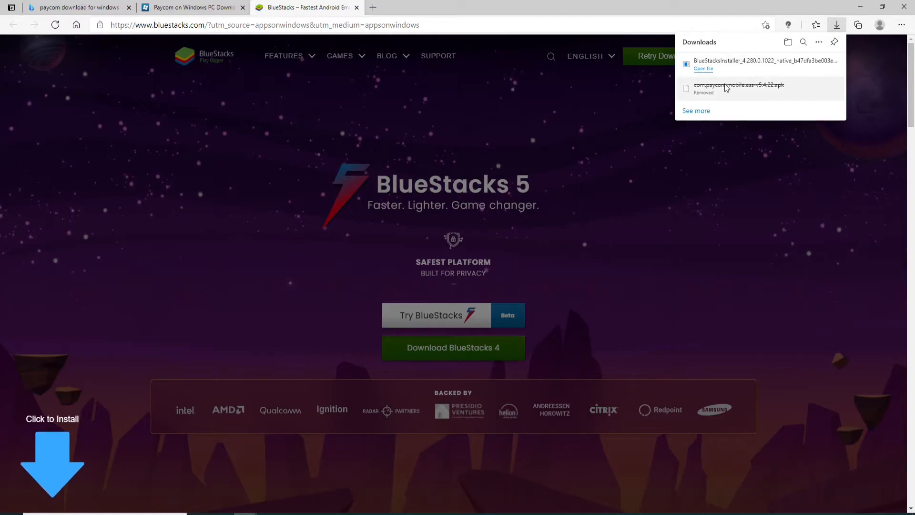
mouse_move(703, 71)
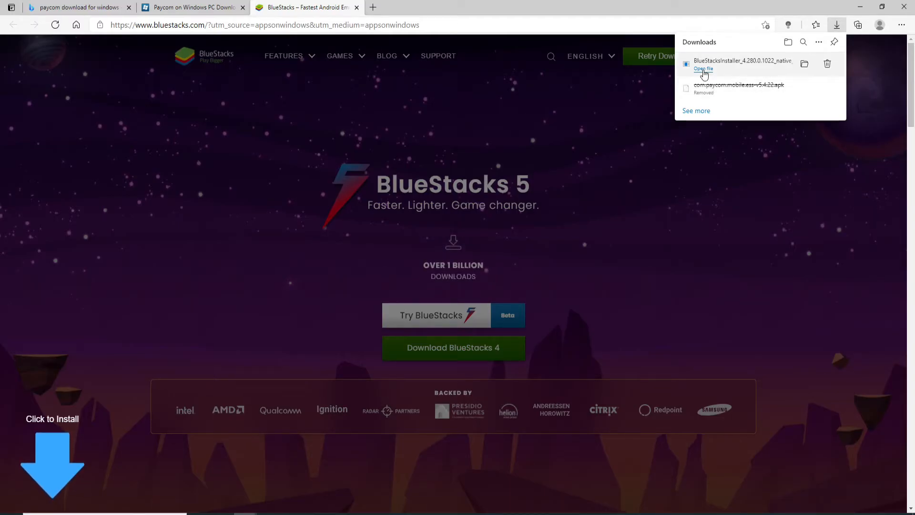
left_click(703, 69)
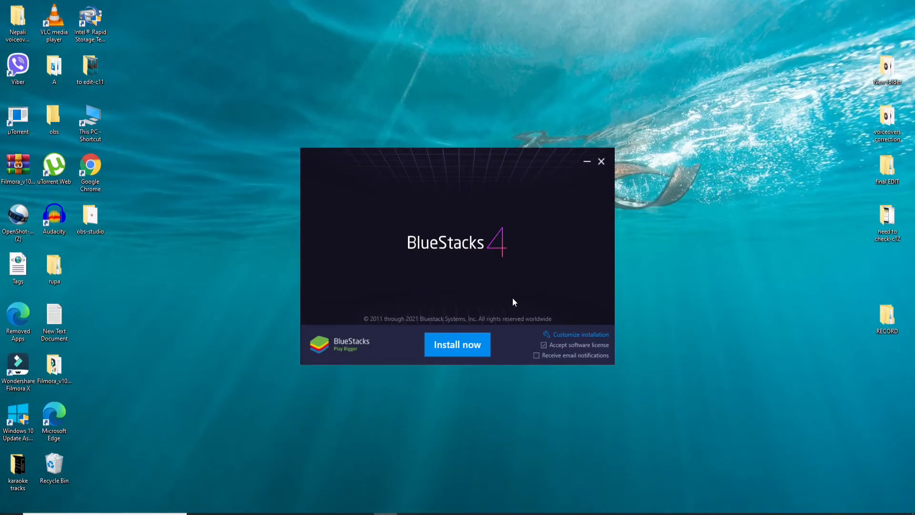
Step: Start the BlueStacks 4 installation with Install now and let it complete
left_click(457, 344)
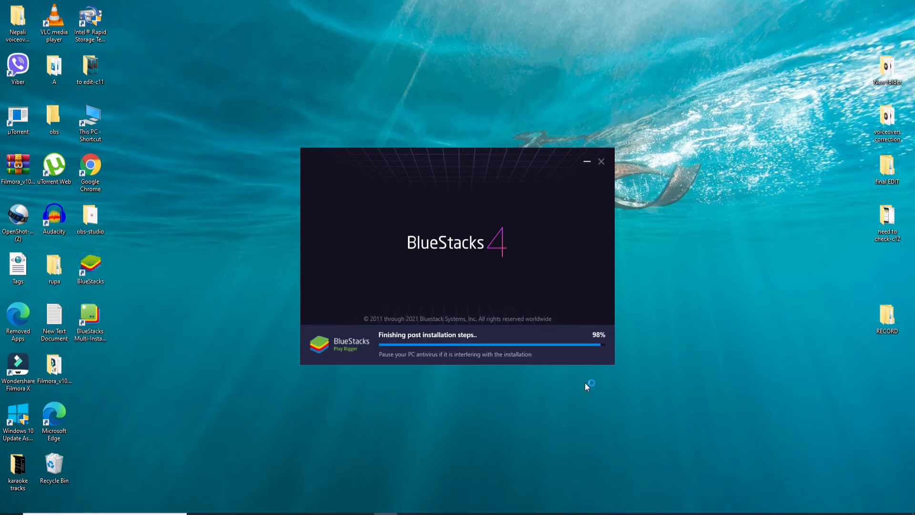
mouse_move(172, 332)
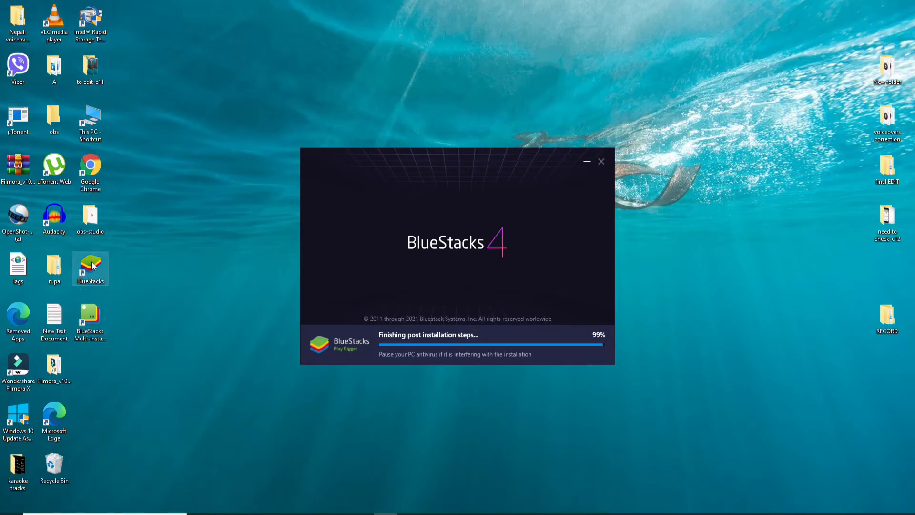
mouse_move(433, 356)
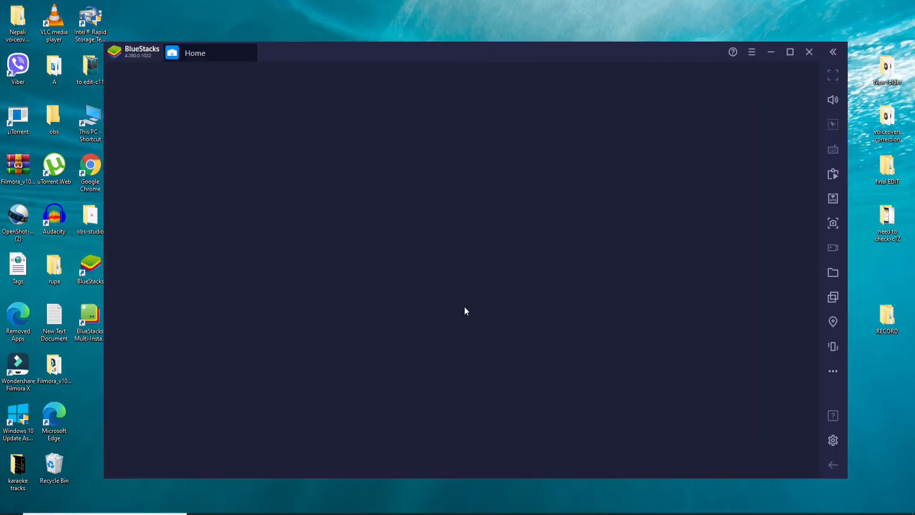
mouse_move(354, 180)
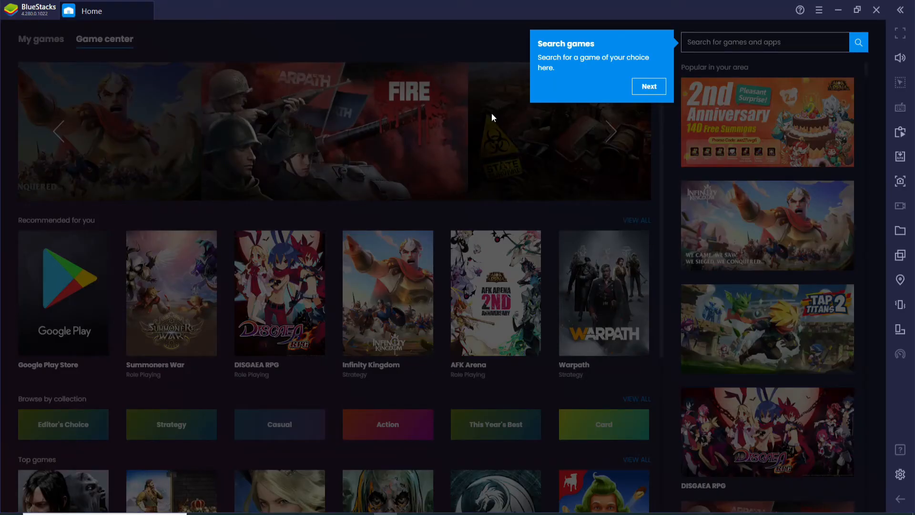
mouse_move(492, 117)
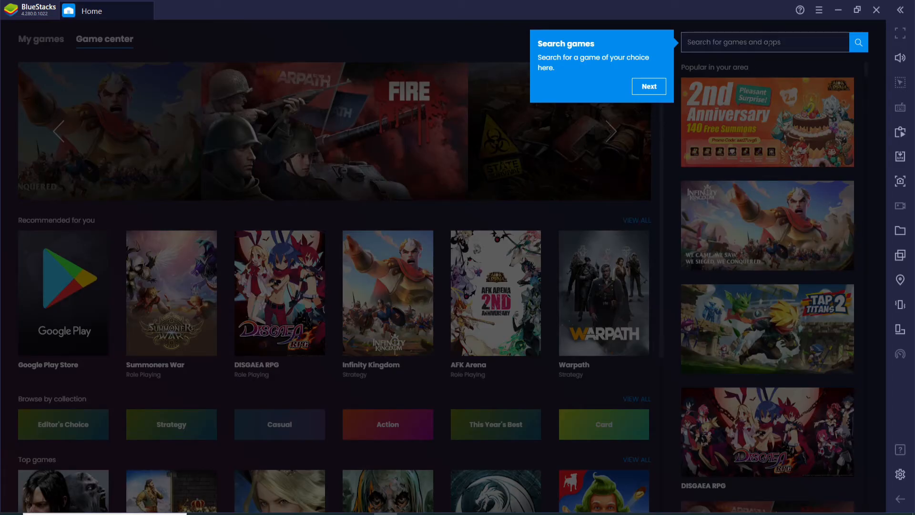
Step: Search the BlueStacks game center for 'paycom', which finds no games
type("paycom")
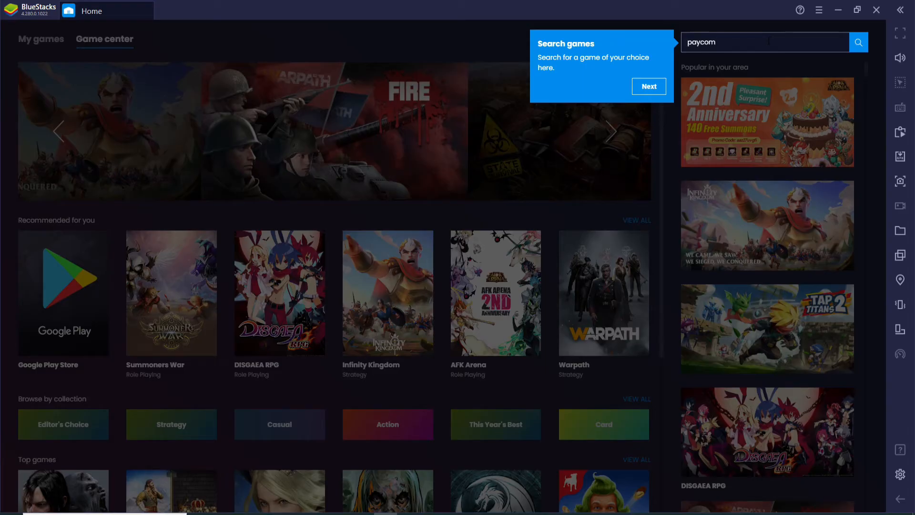
left_click(858, 42)
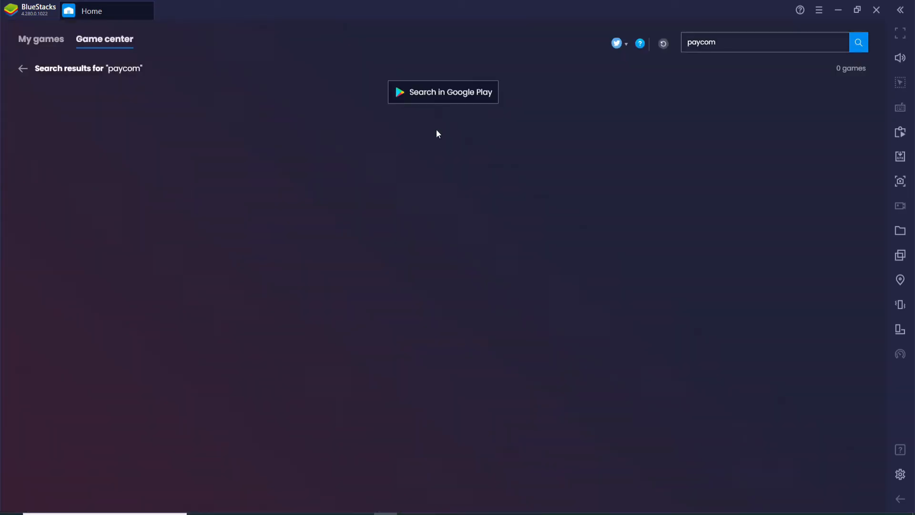
left_click(443, 92)
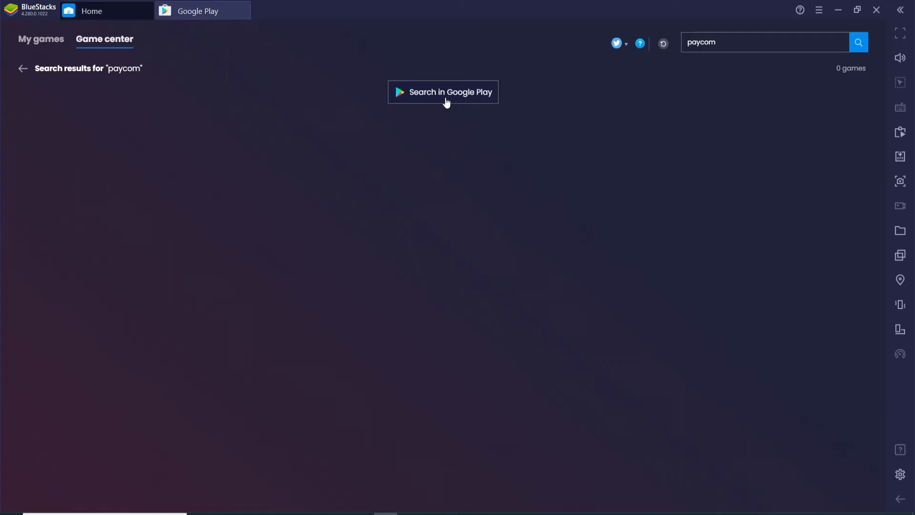
left_click(443, 92)
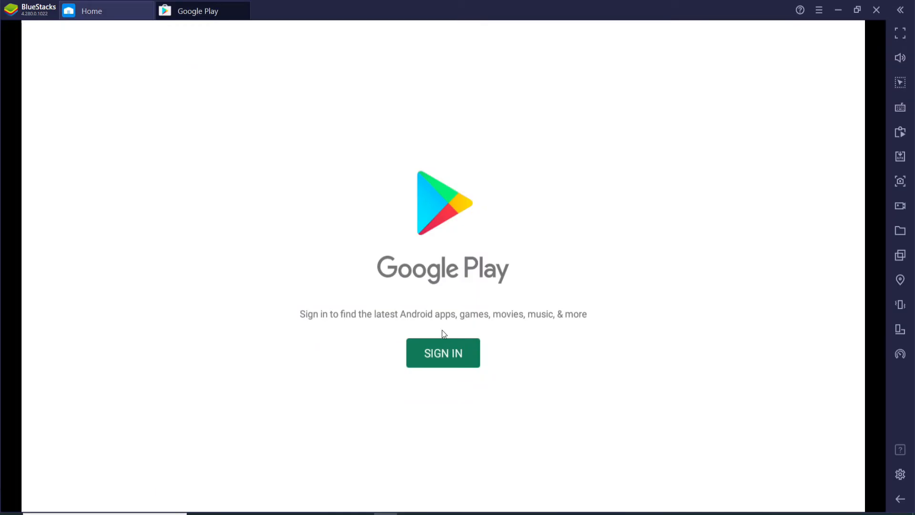
left_click(443, 352)
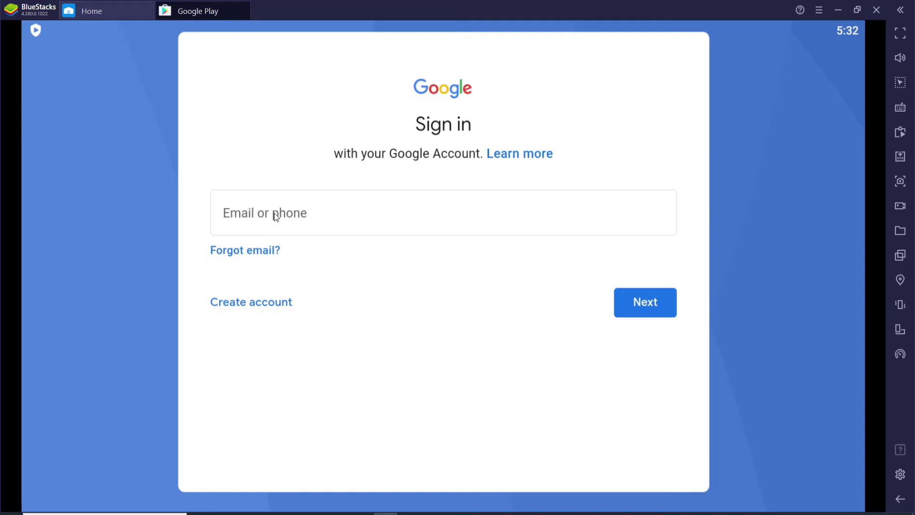
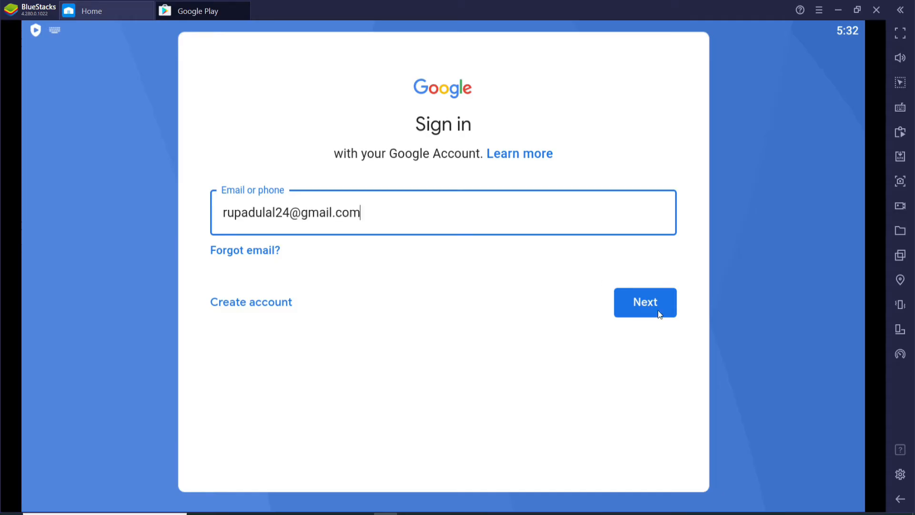
left_click(645, 303)
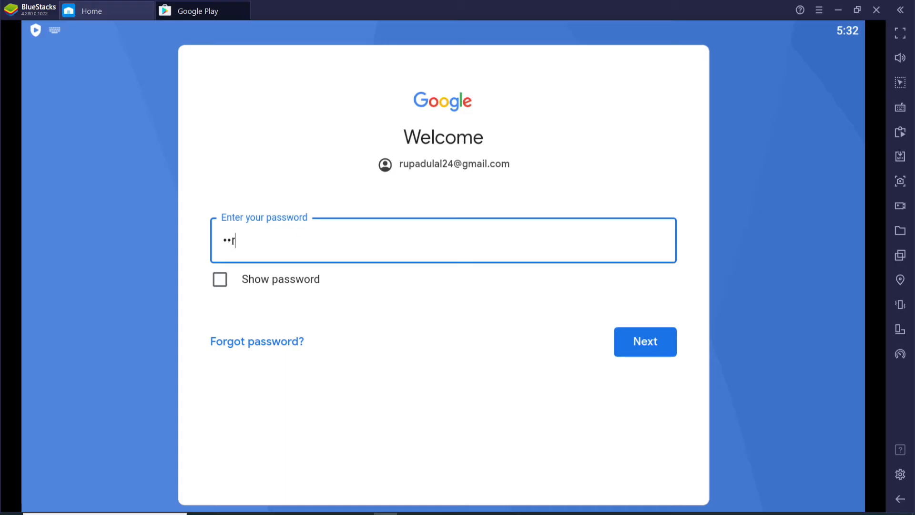
Step: Submit the account password and accept Google's terms of service to finish sign-in
type("password")
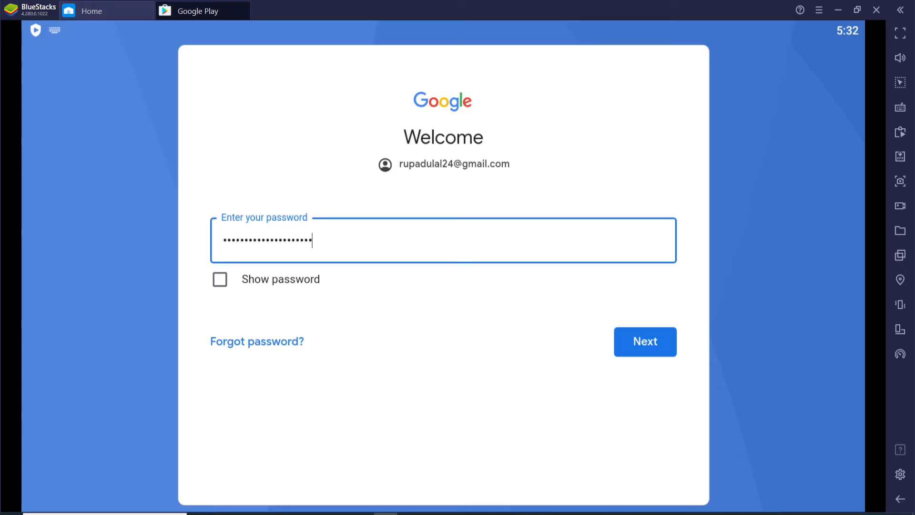
mouse_move(414, 303)
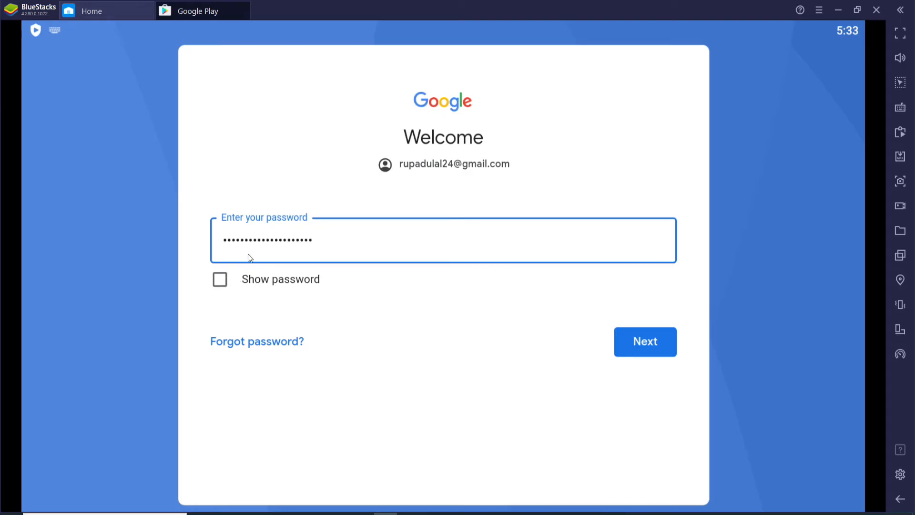
mouse_move(336, 249)
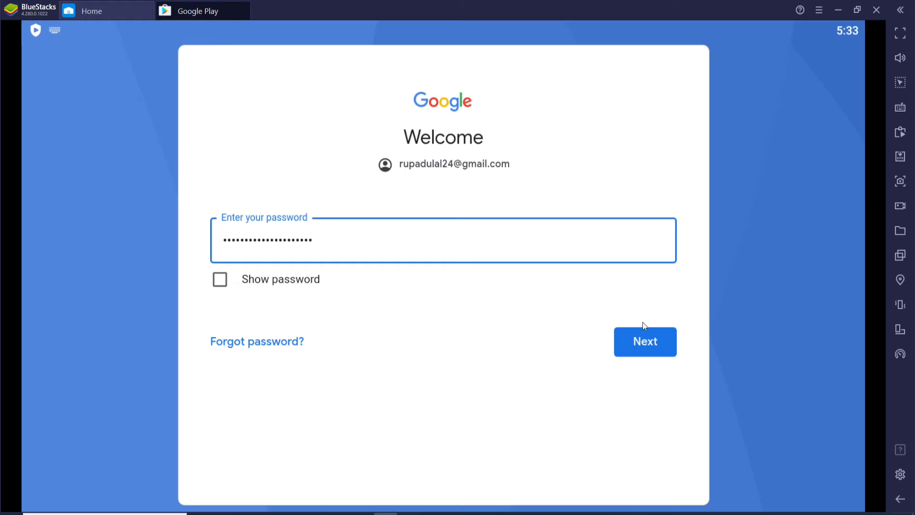
left_click(645, 342)
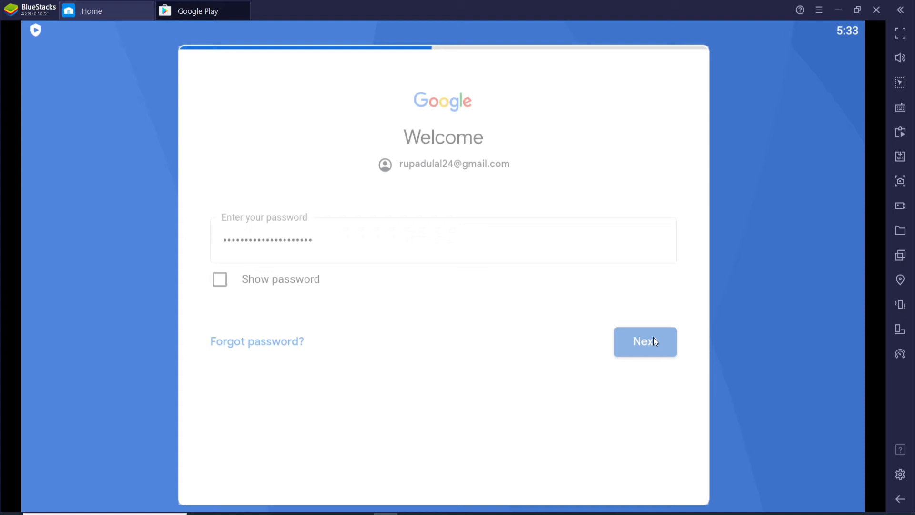
left_click(646, 341)
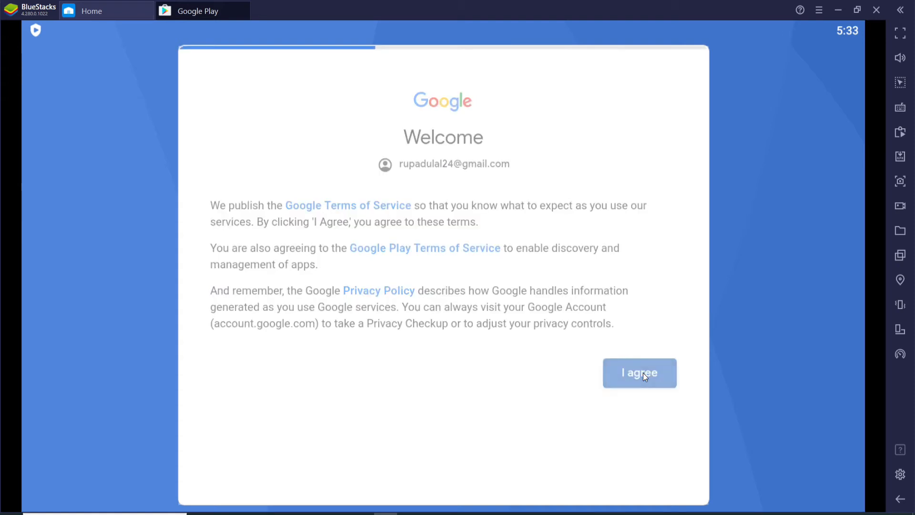
left_click(640, 372)
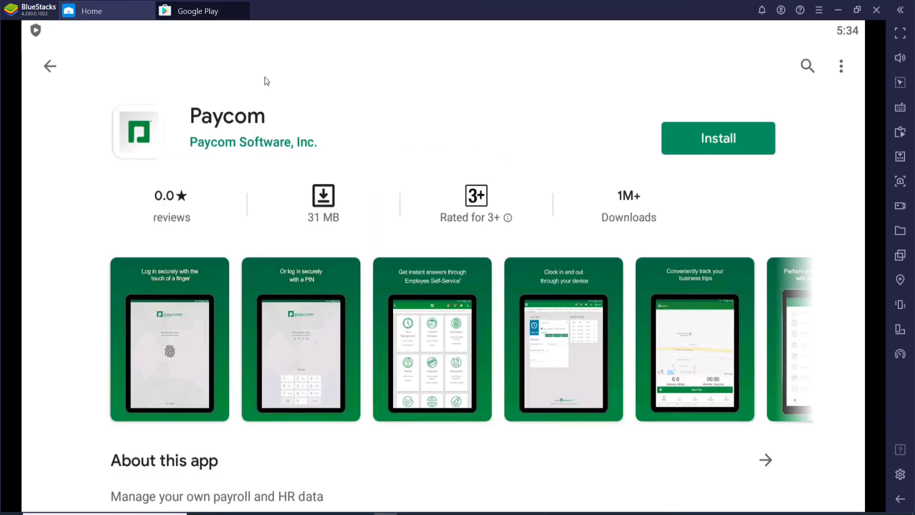
mouse_move(200, 177)
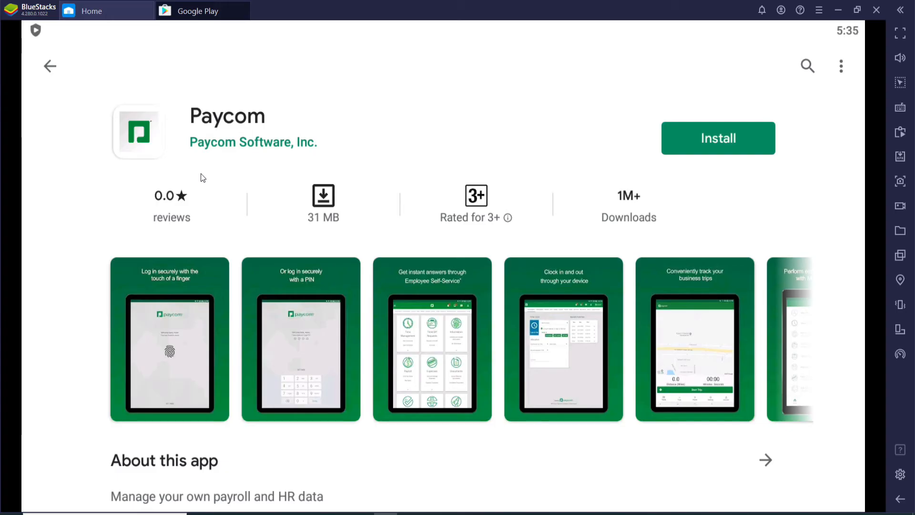
mouse_move(742, 105)
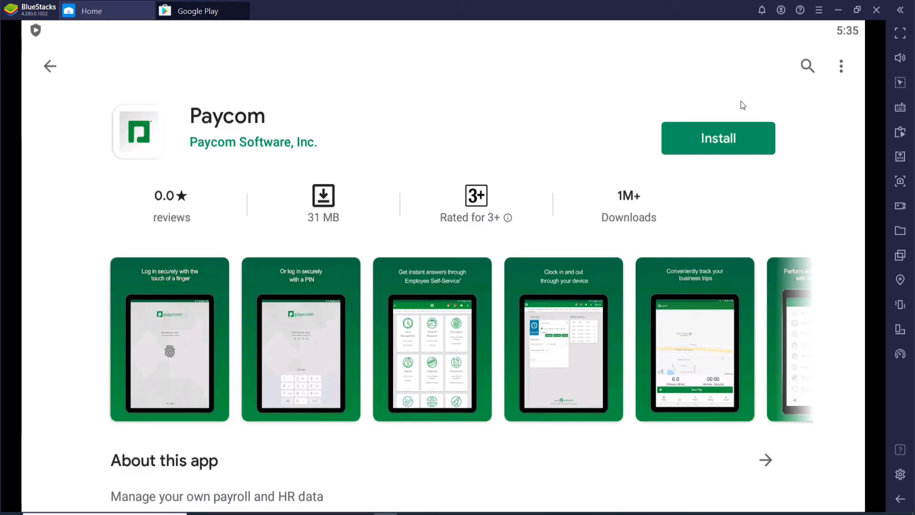
Step: Install Paycom from Google Play, launch it and accept its End User License Agreement
left_click(717, 137)
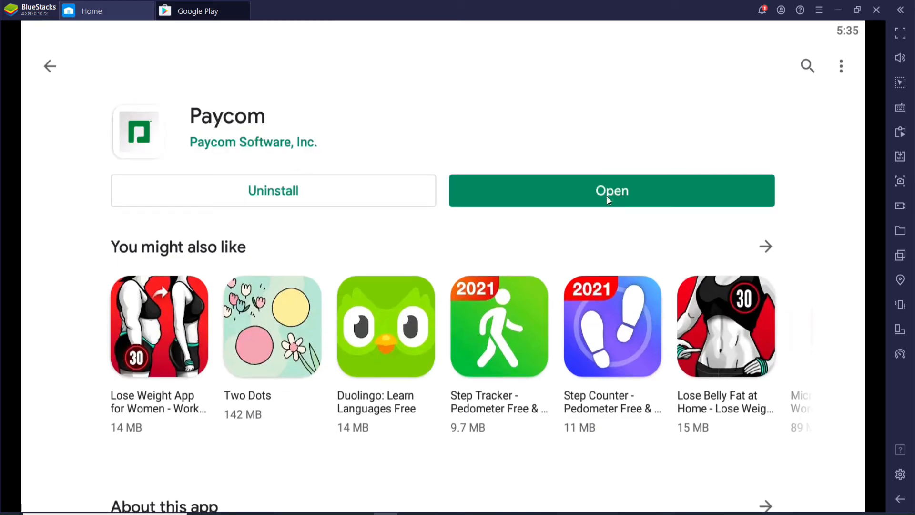
left_click(612, 191)
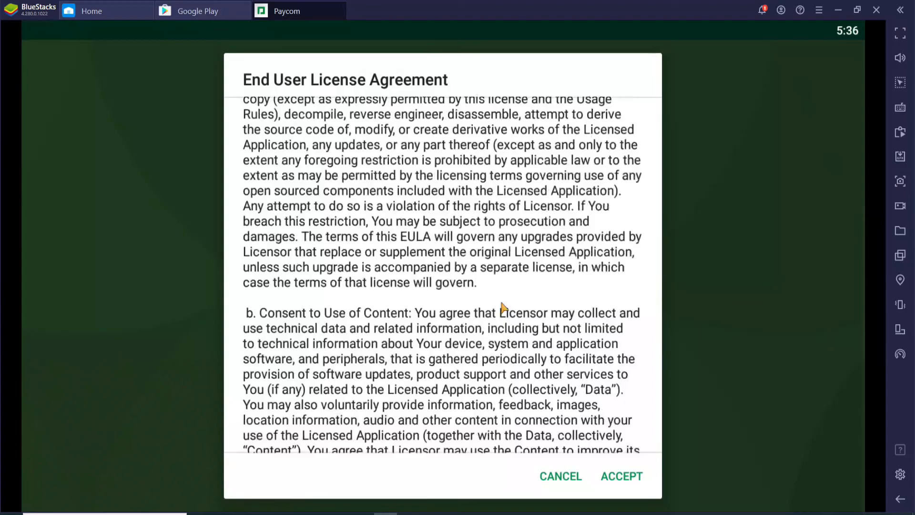
scroll("down", 3)
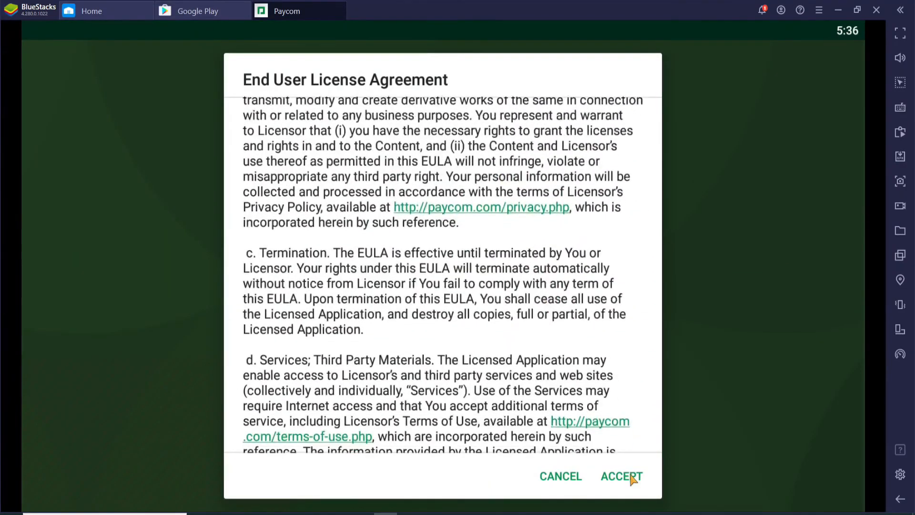
left_click(621, 476)
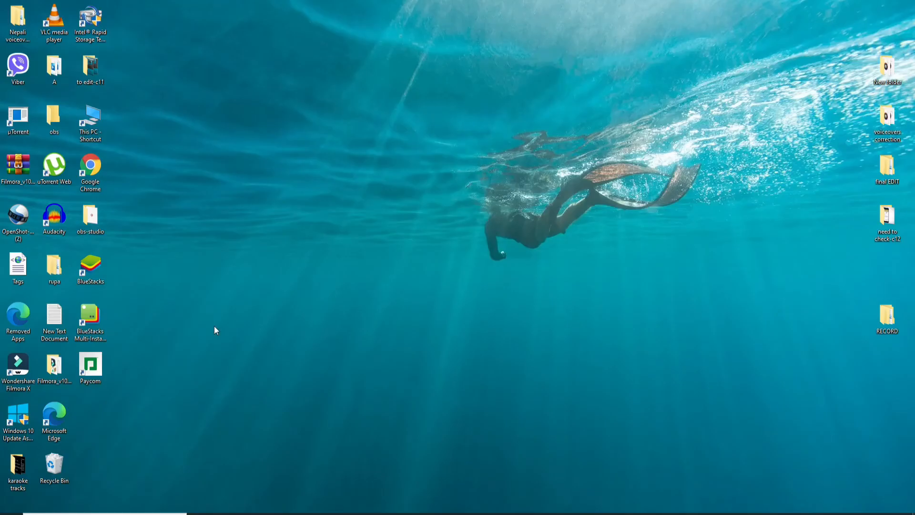
left_click(90, 365)
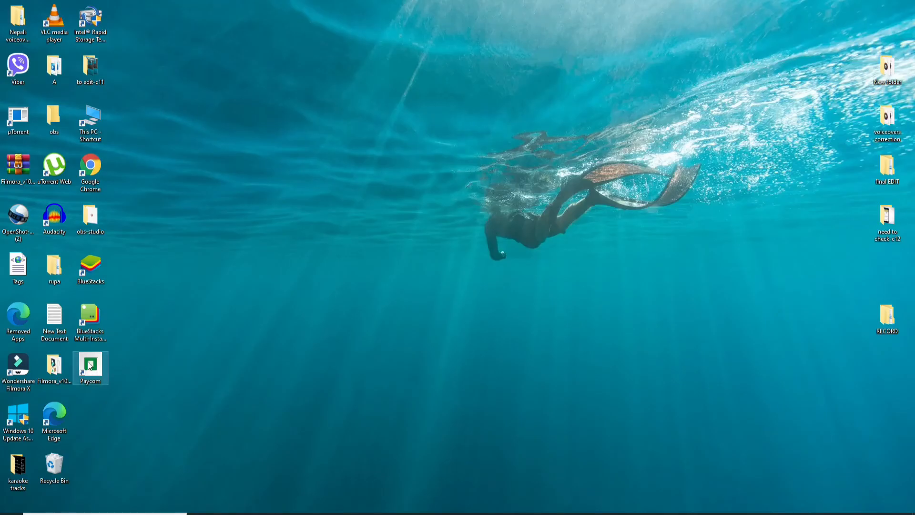
mouse_move(397, 272)
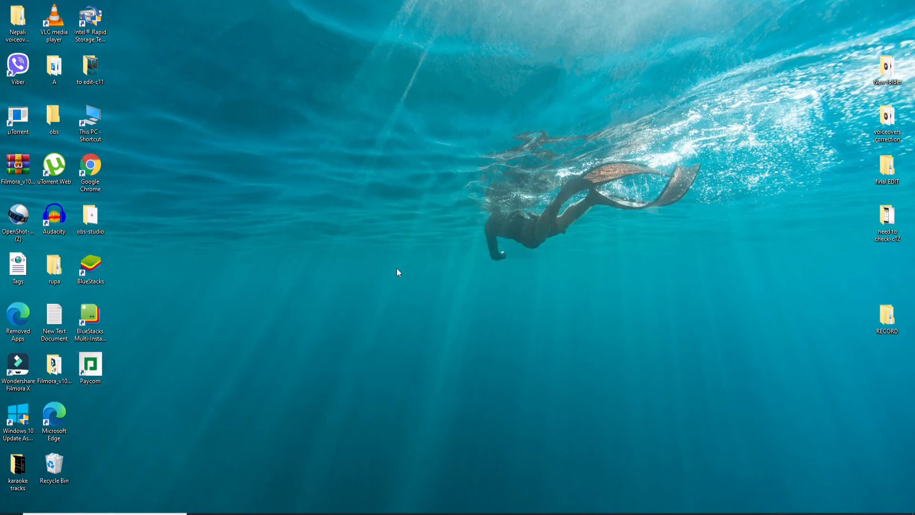